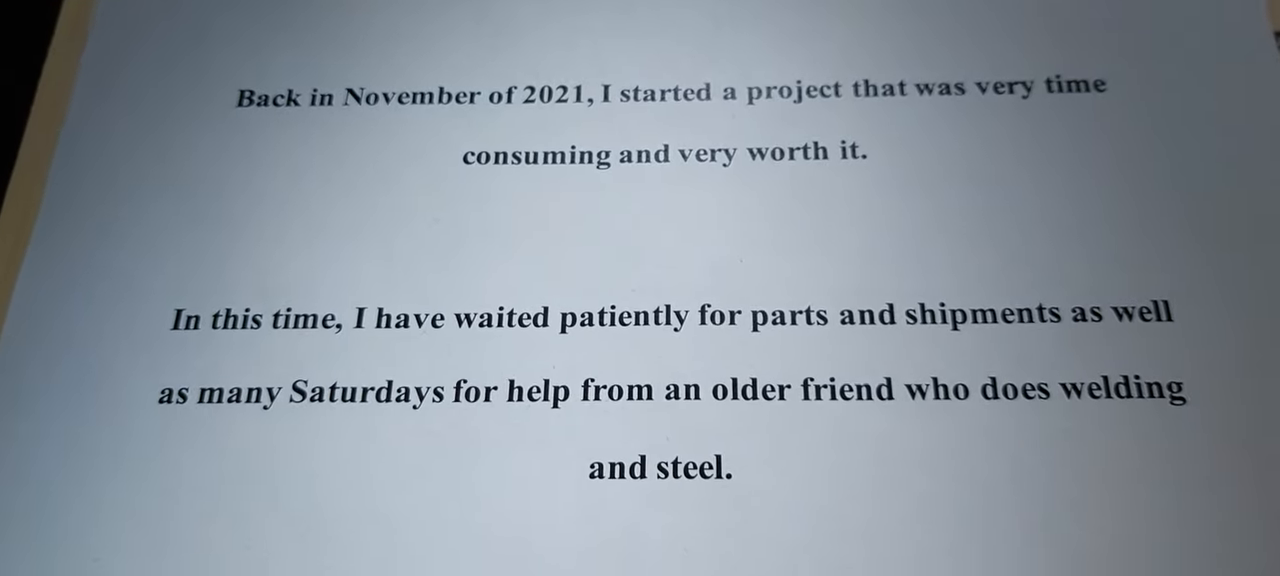
{"action": "scroll", "scroll_direction": "down", "scroll_amount": 3}
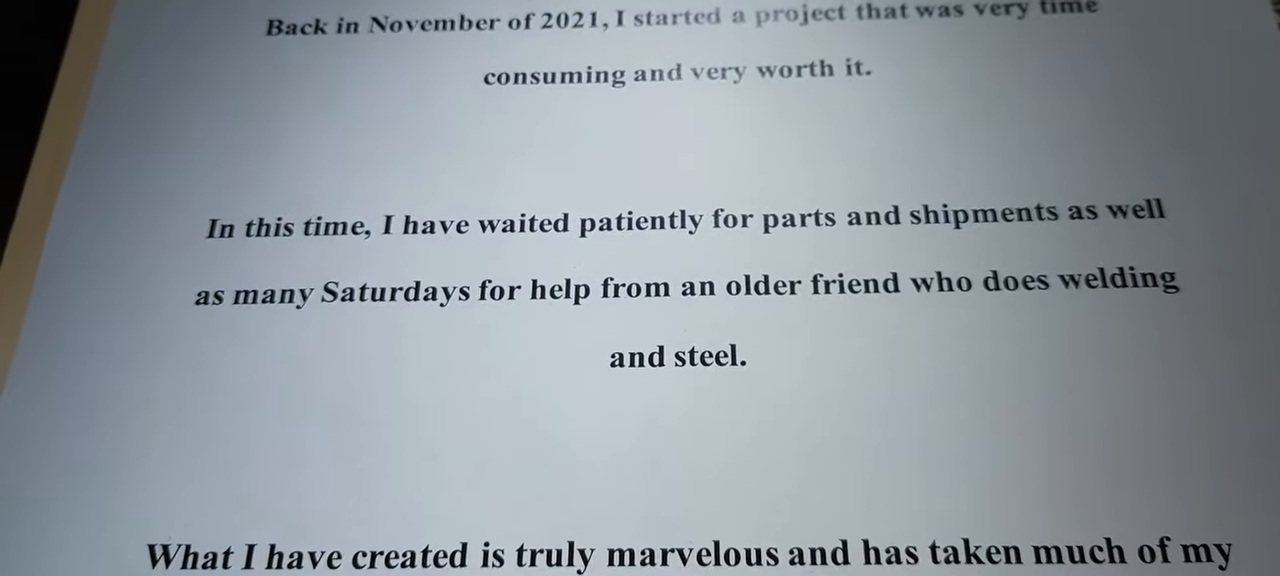
{"action": "scroll", "scroll_direction": "down", "scroll_amount": 3}
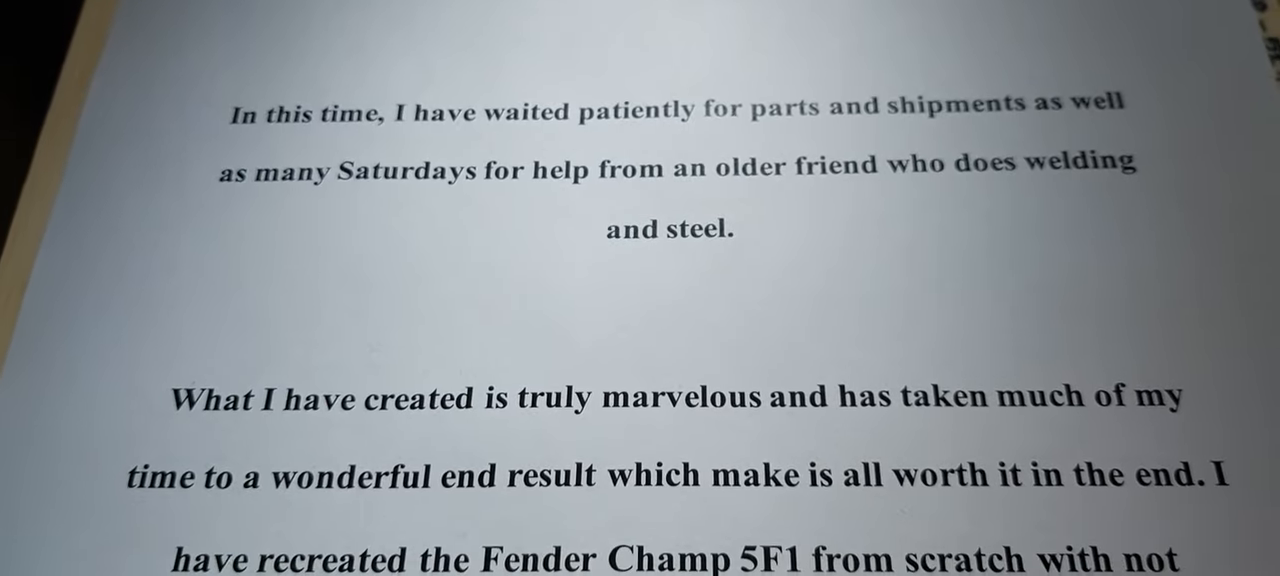